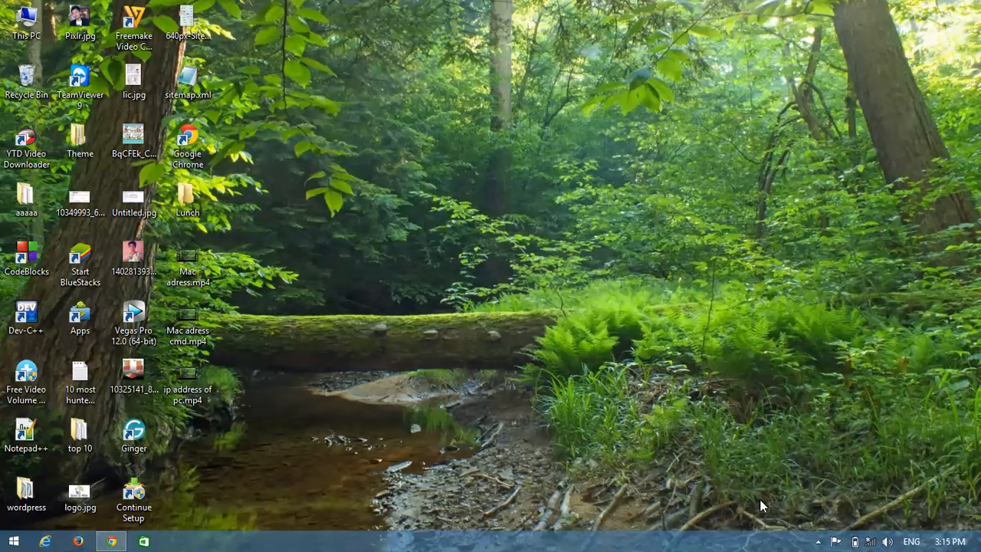
Launch cmd from the Run dialog to open a Command Prompt window
key(Win+r)
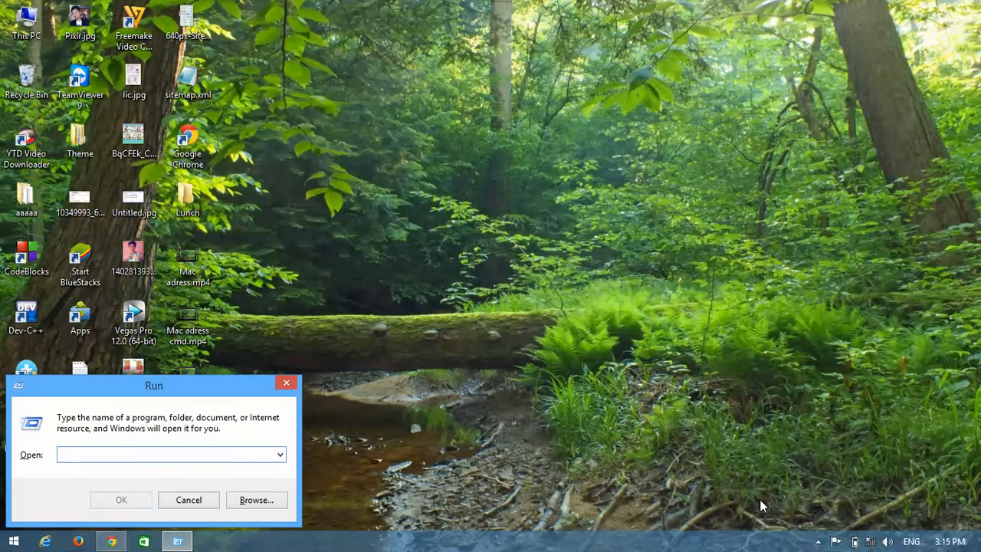
text(cmd)
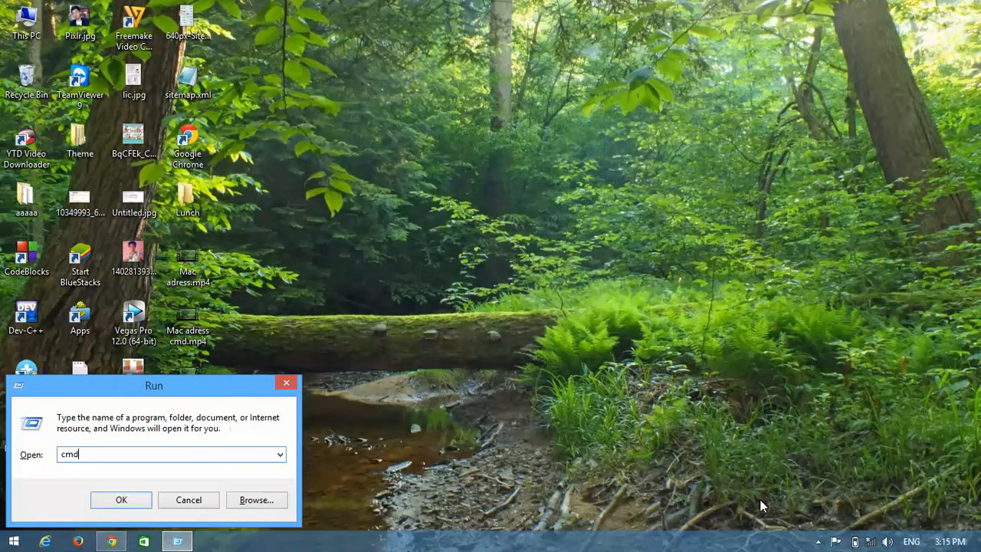
click(121, 500)
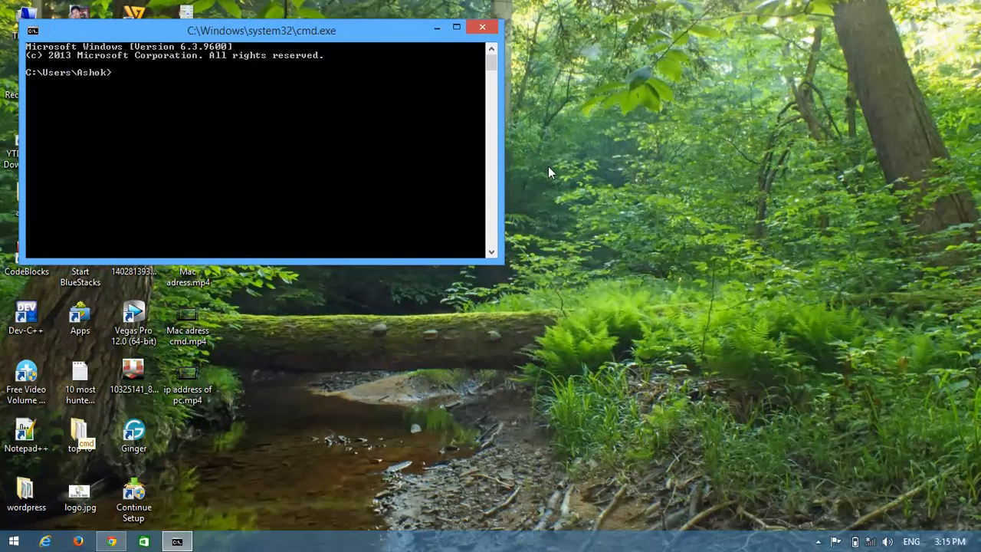
Move the console window to the screen centre and enter ipconfig /all
drag(261, 30, 550, 134)
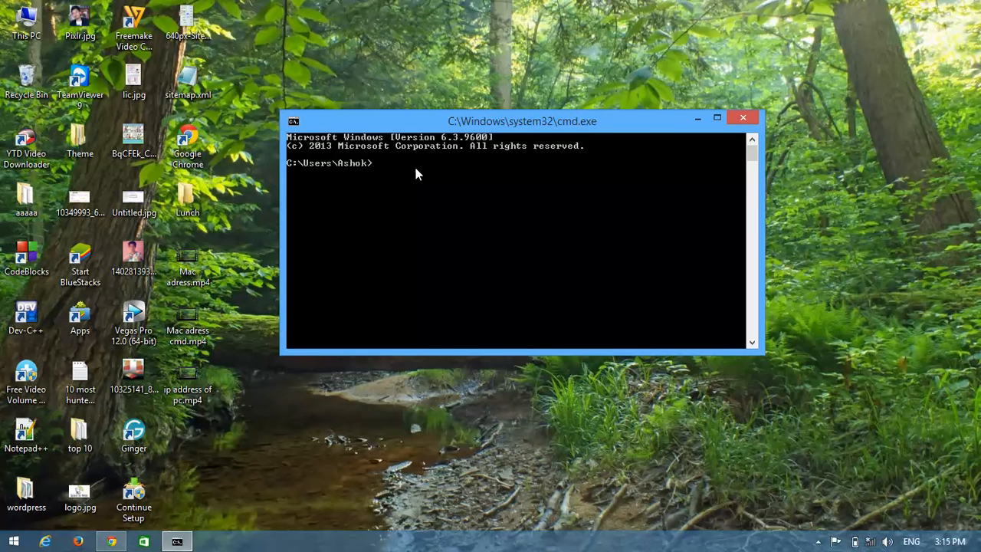
text(i)
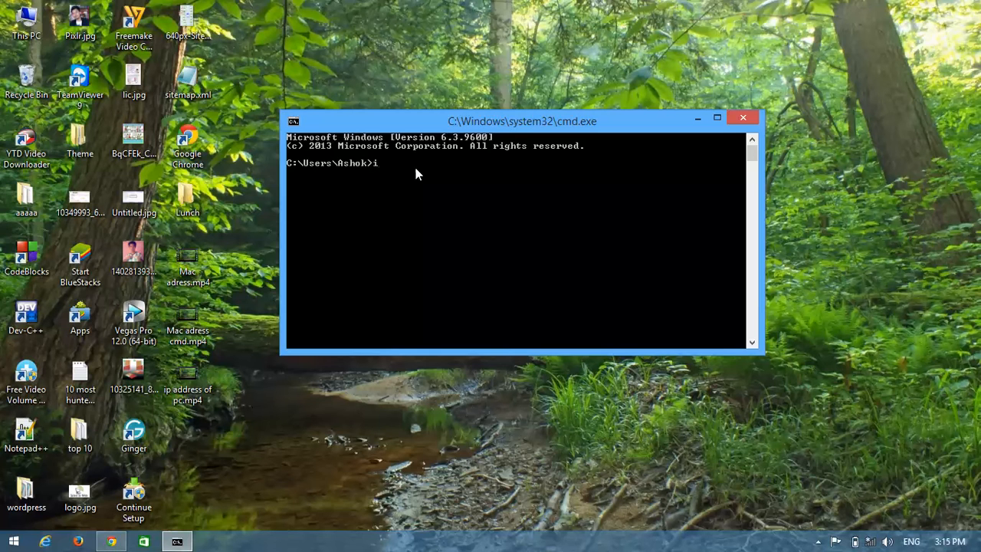
text(pcon)
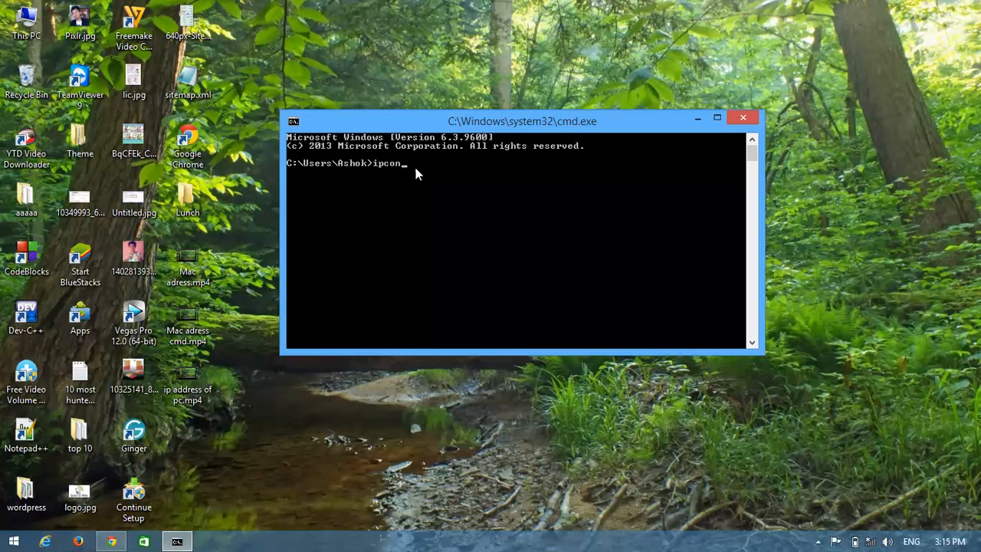
text(fig)
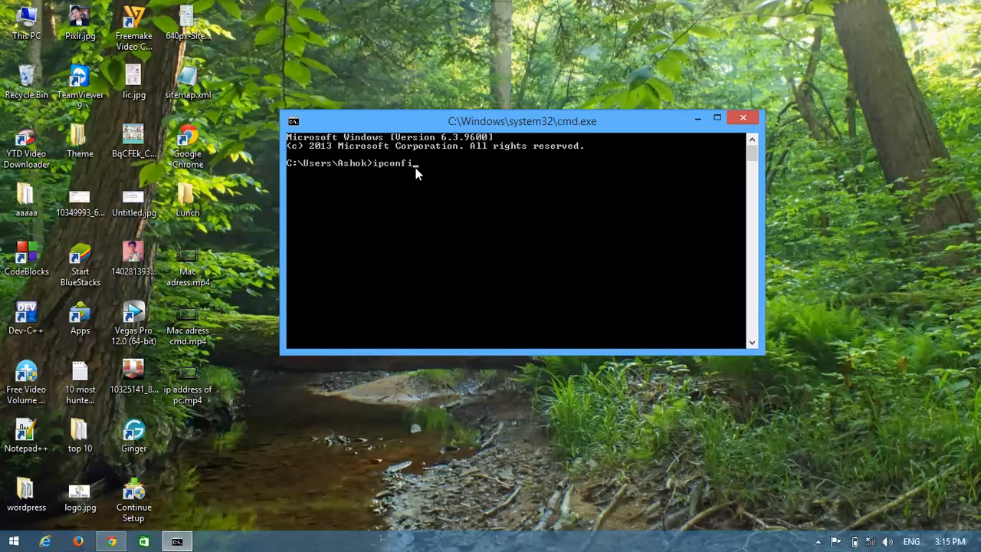
text(g)
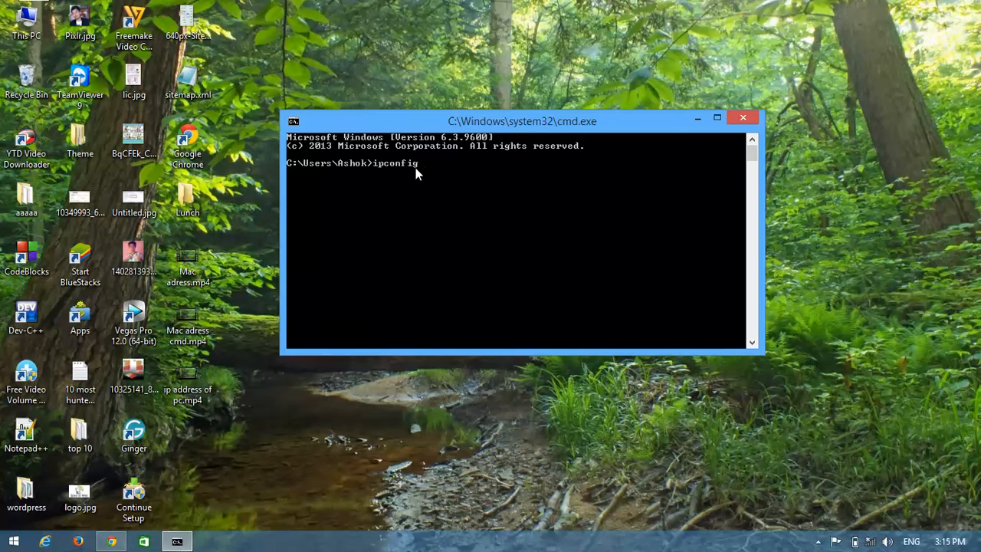
text(/all)
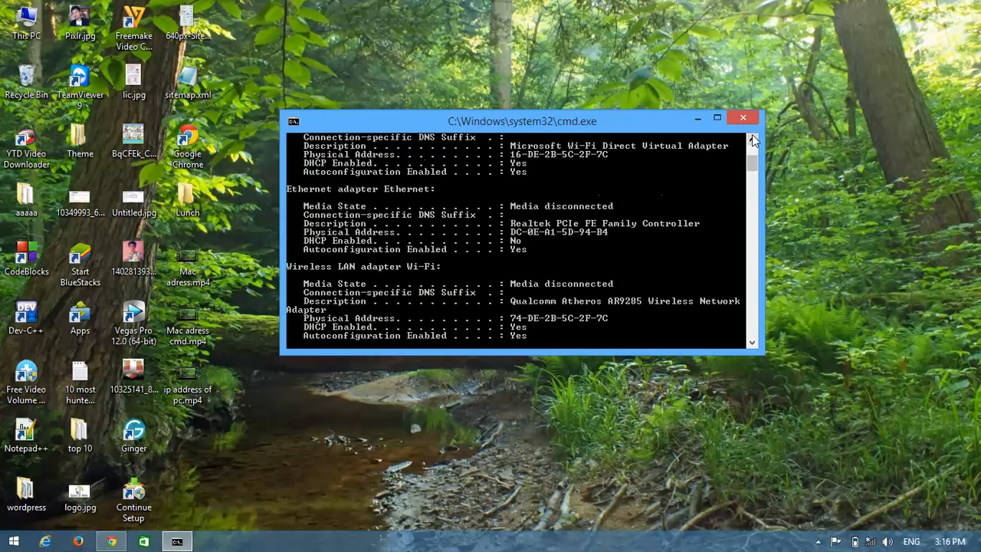
mouse_move(592, 239)
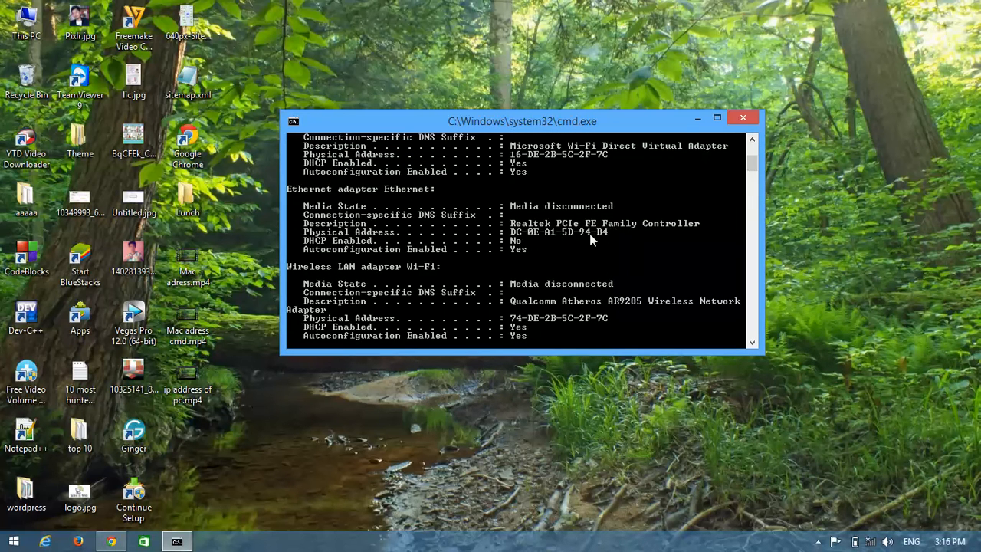
mouse_move(531, 240)
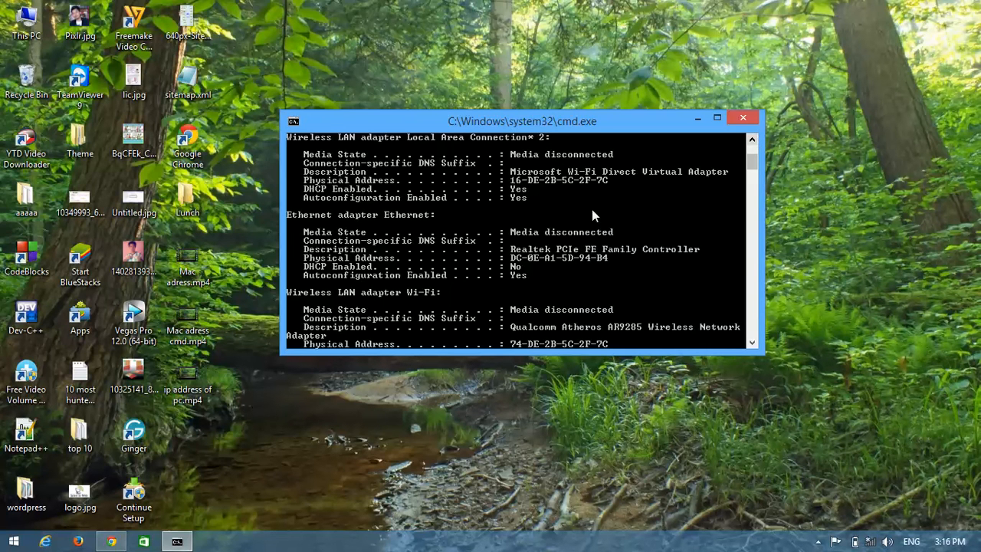
mouse_move(429, 223)
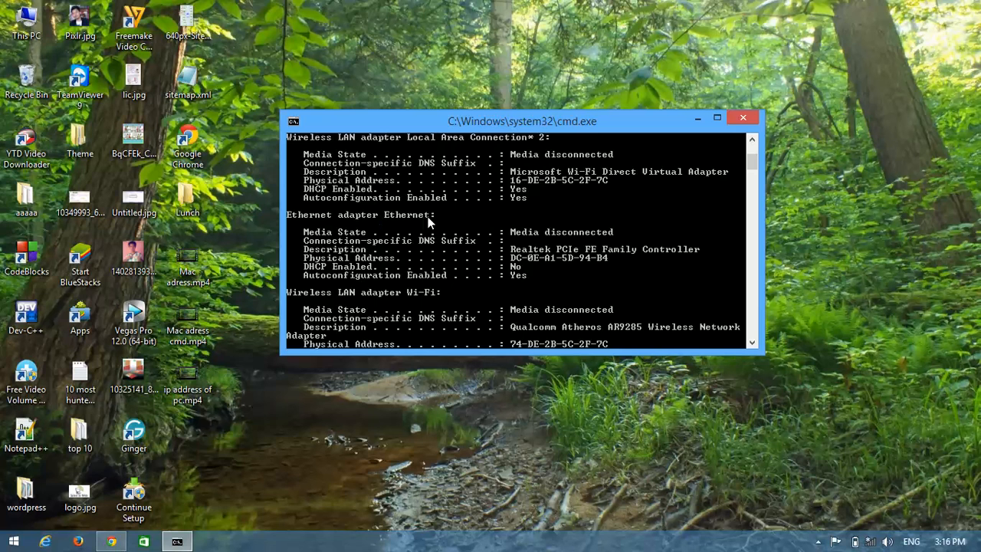
mouse_move(430, 226)
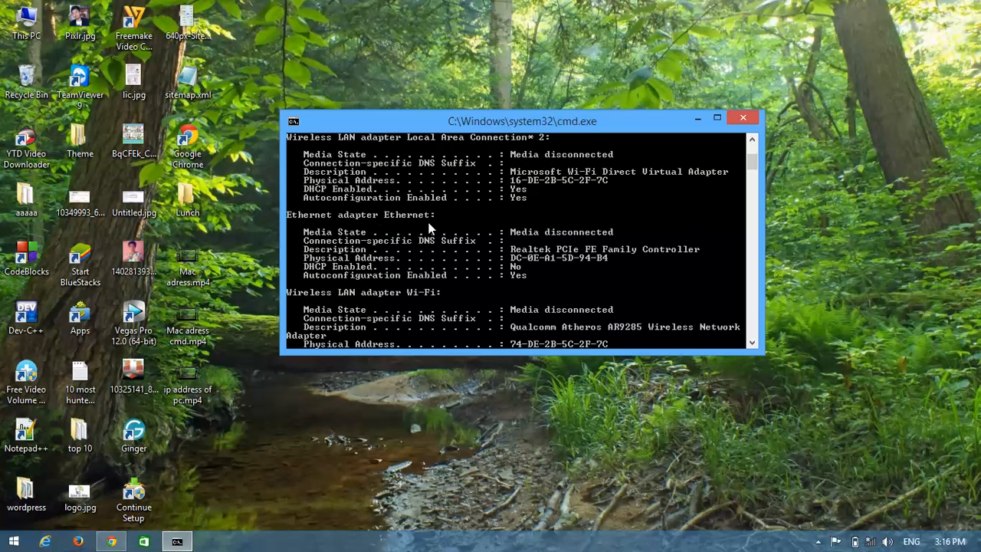
mouse_move(365, 267)
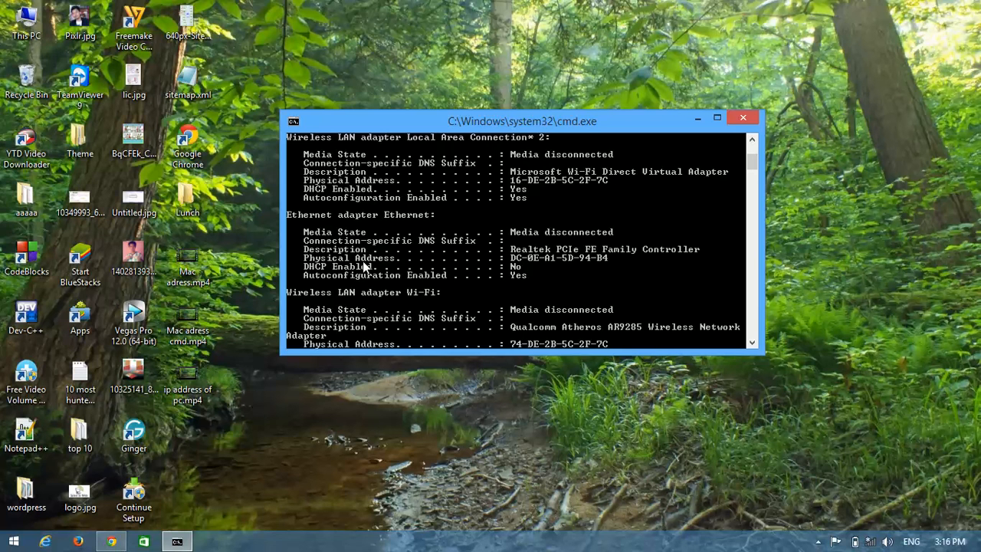
mouse_move(537, 259)
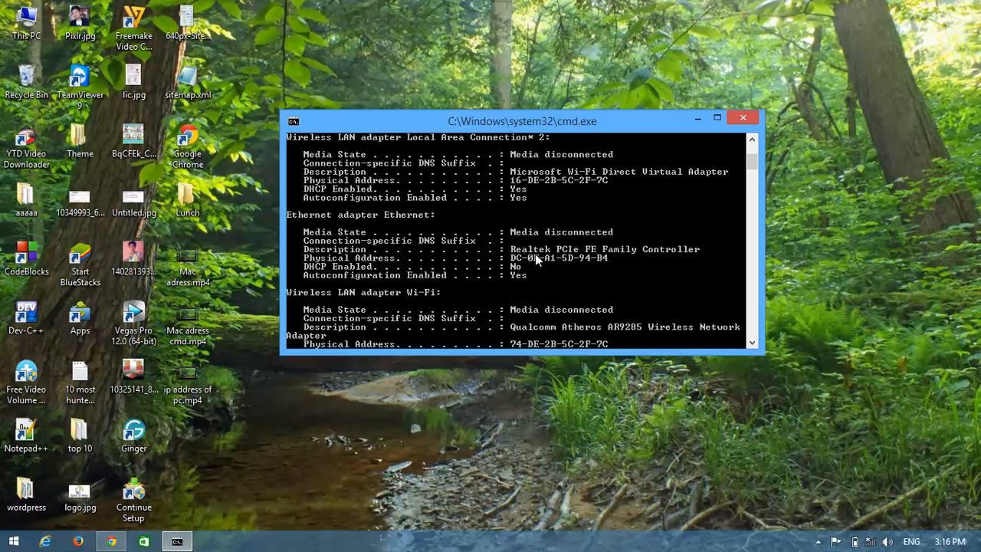
mouse_move(747, 345)
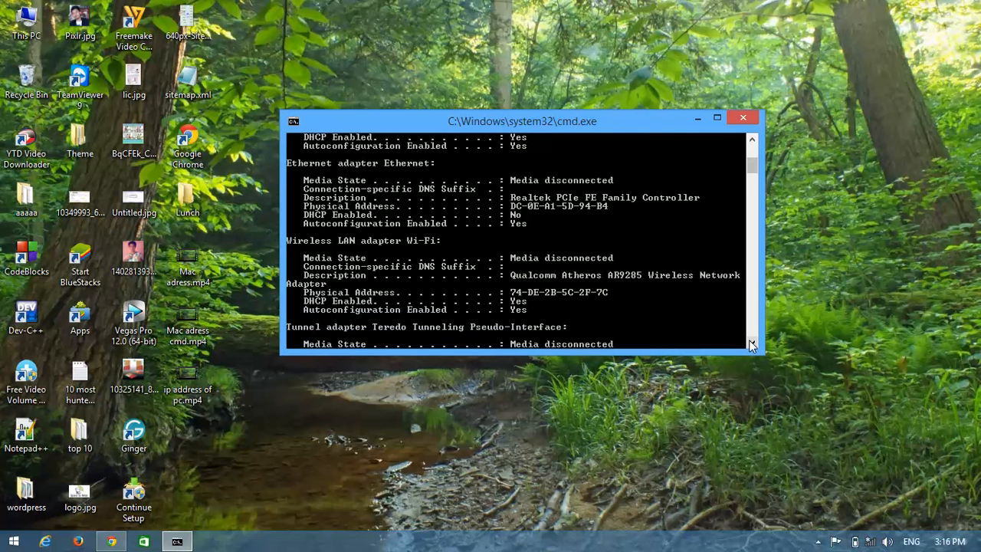
scroll(down, 3)
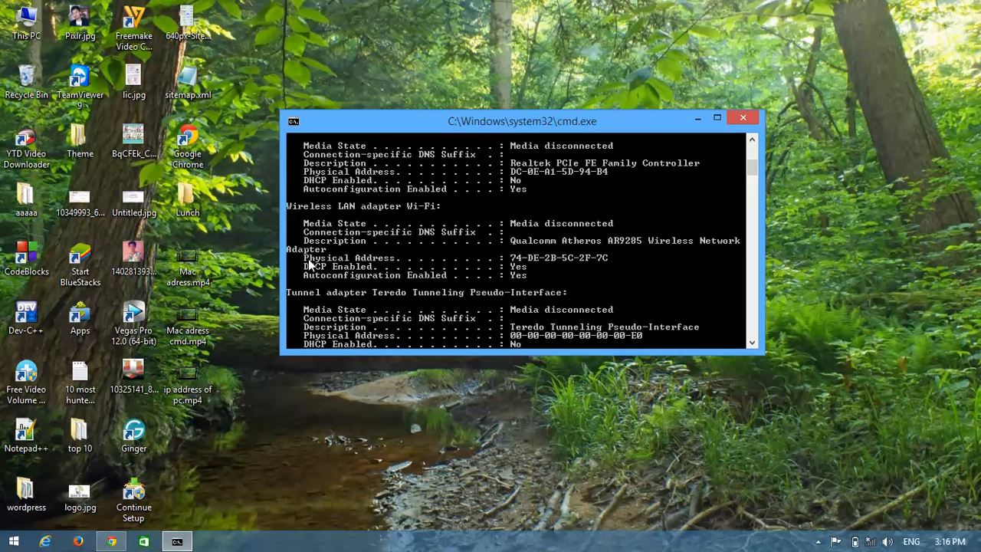
mouse_move(560, 264)
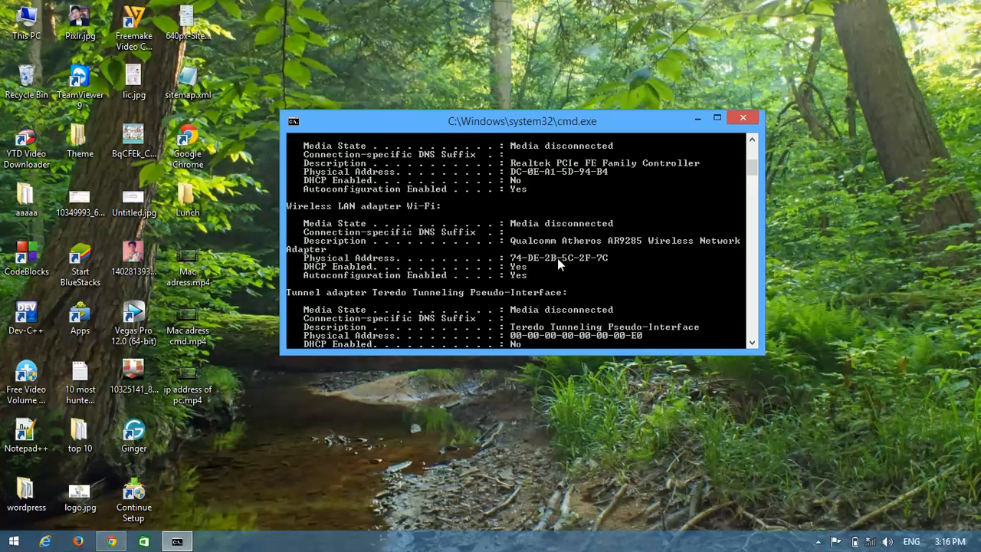
mouse_move(564, 264)
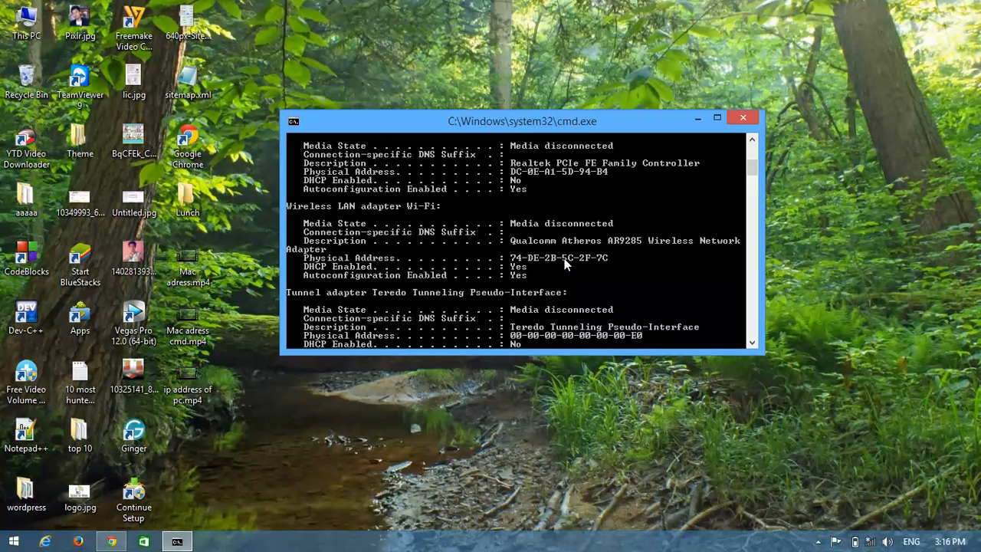
mouse_move(531, 265)
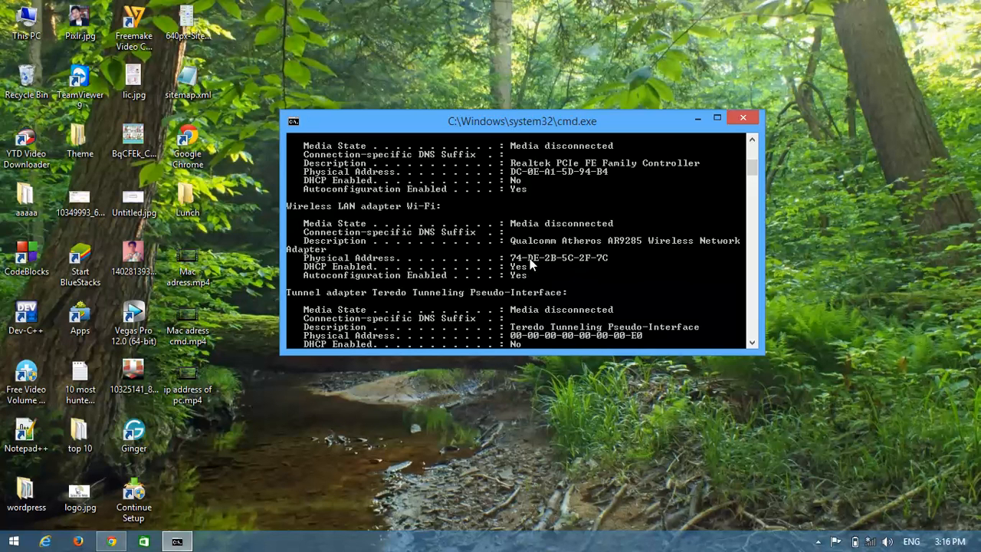
mouse_move(540, 271)
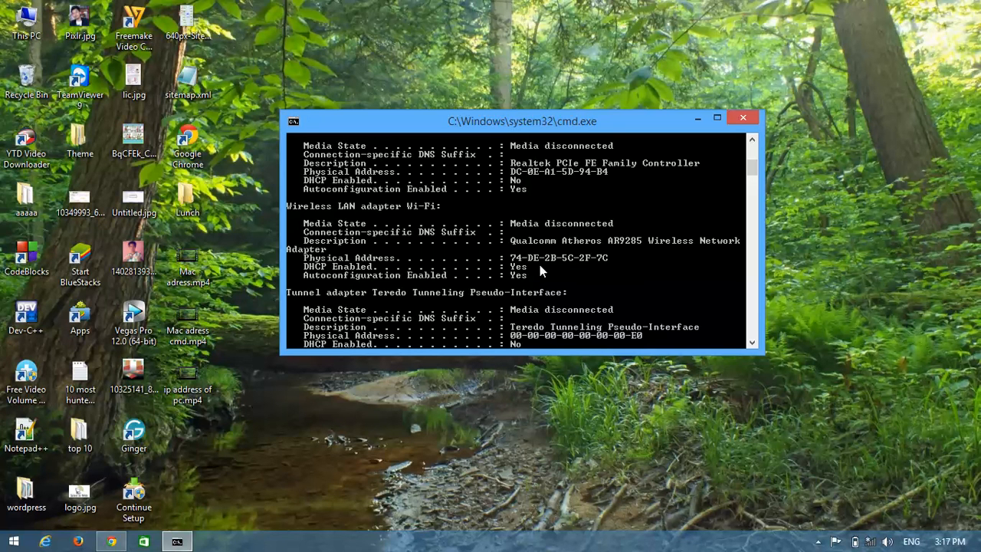
mouse_move(530, 236)
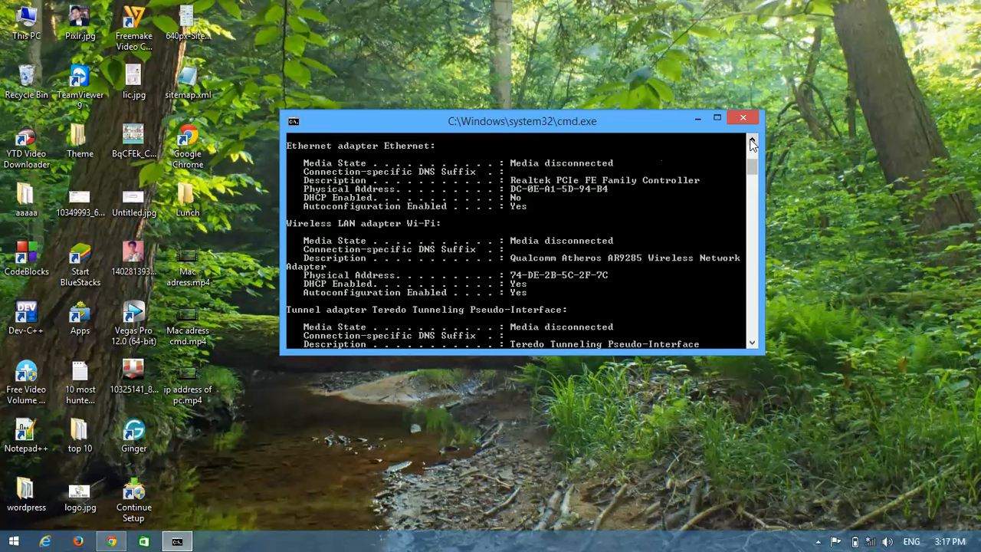
scroll(up, 3)
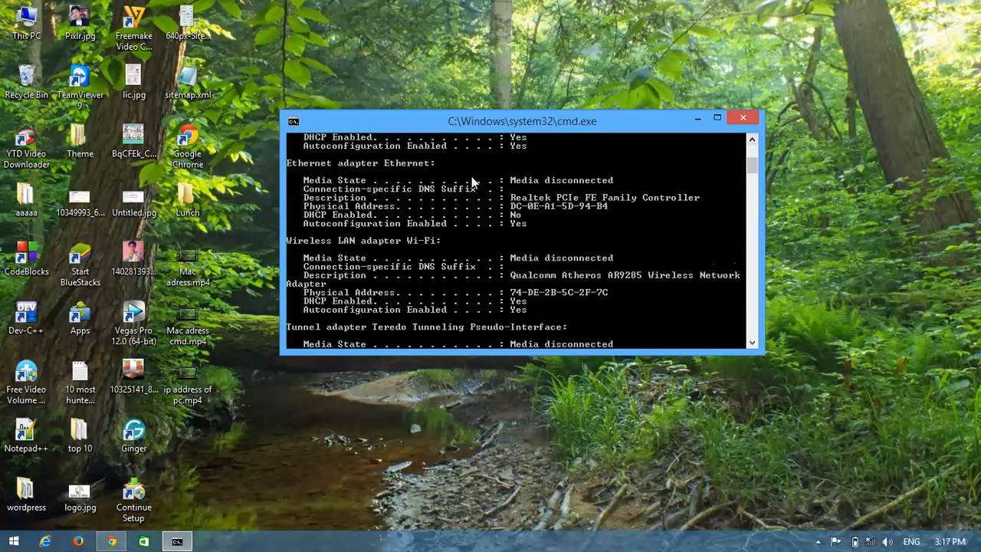
mouse_move(351, 175)
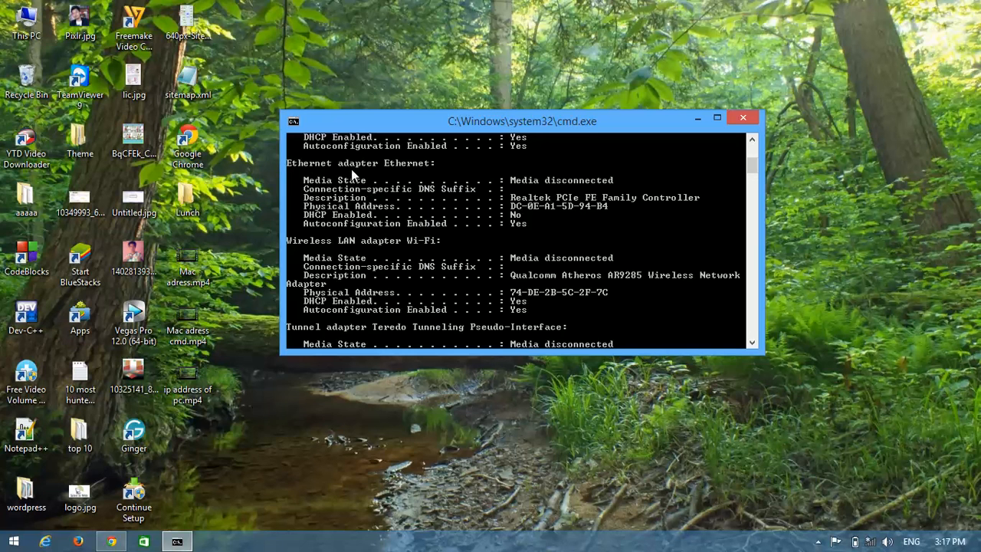
mouse_move(368, 205)
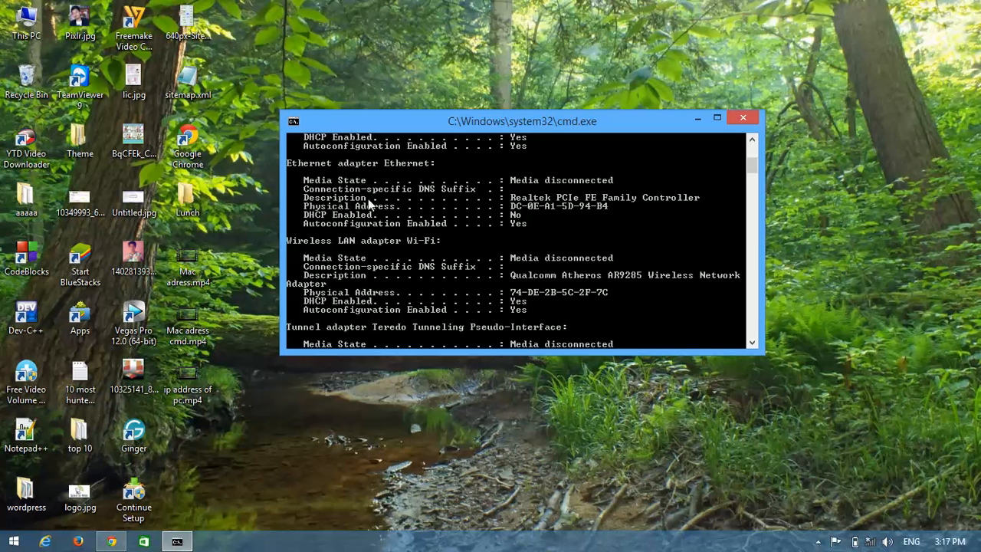
mouse_move(529, 217)
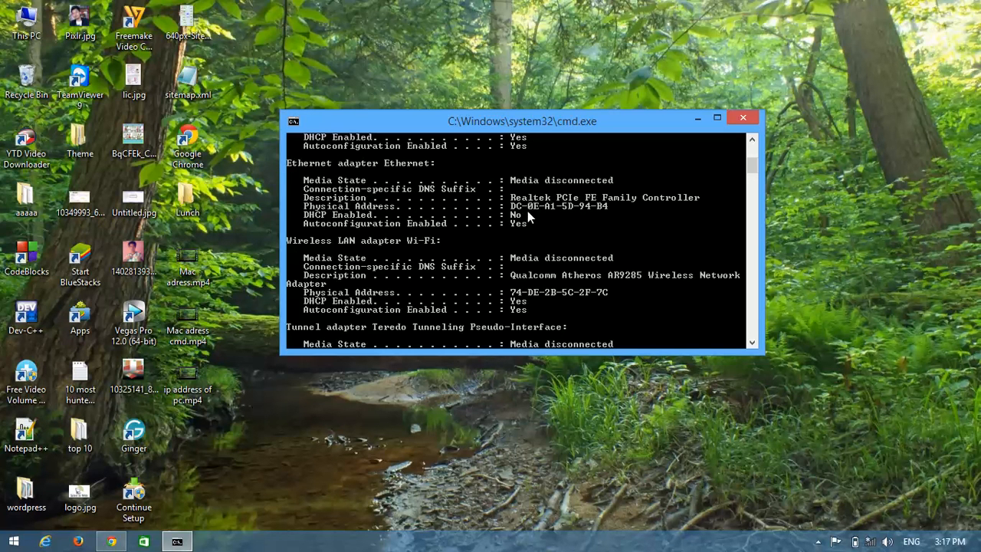
mouse_move(590, 205)
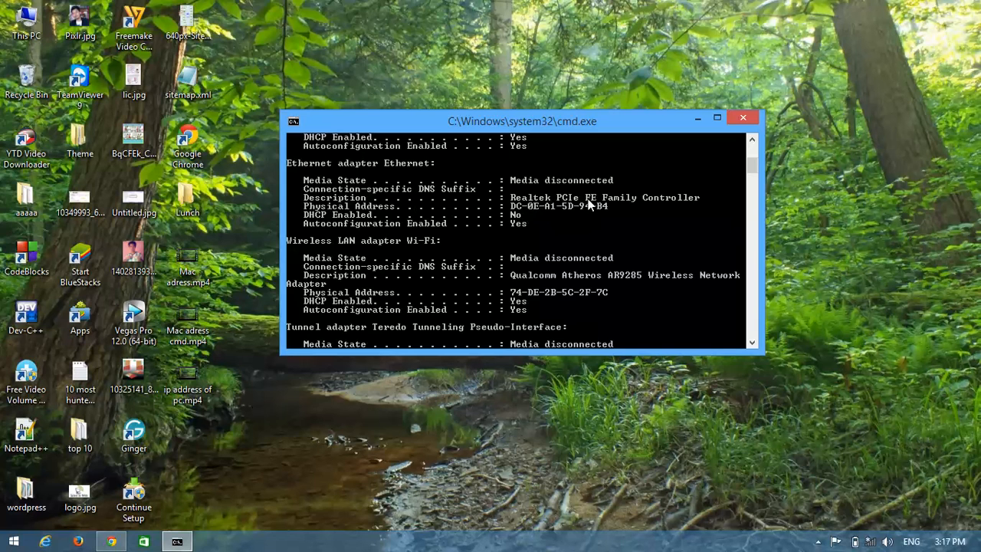
mouse_move(581, 213)
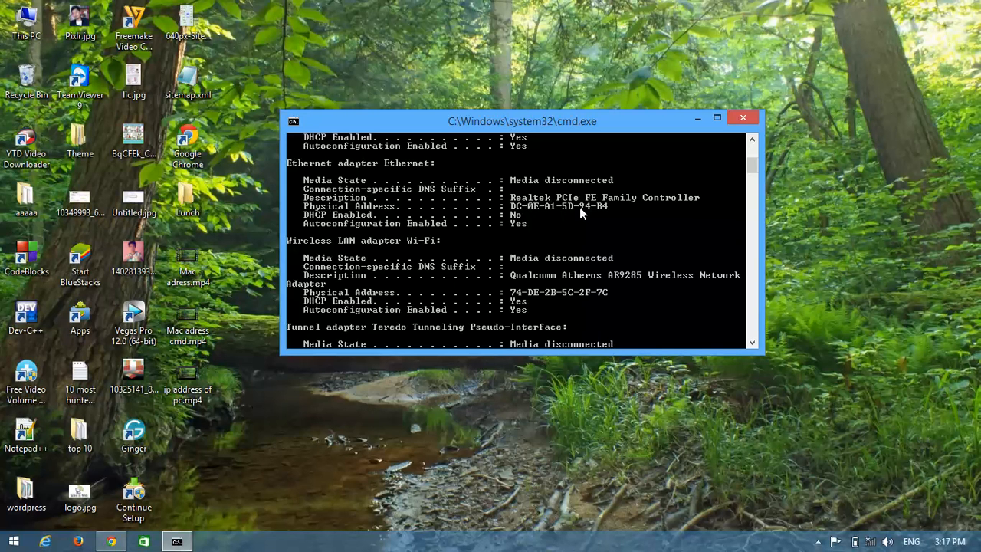
mouse_move(390, 250)
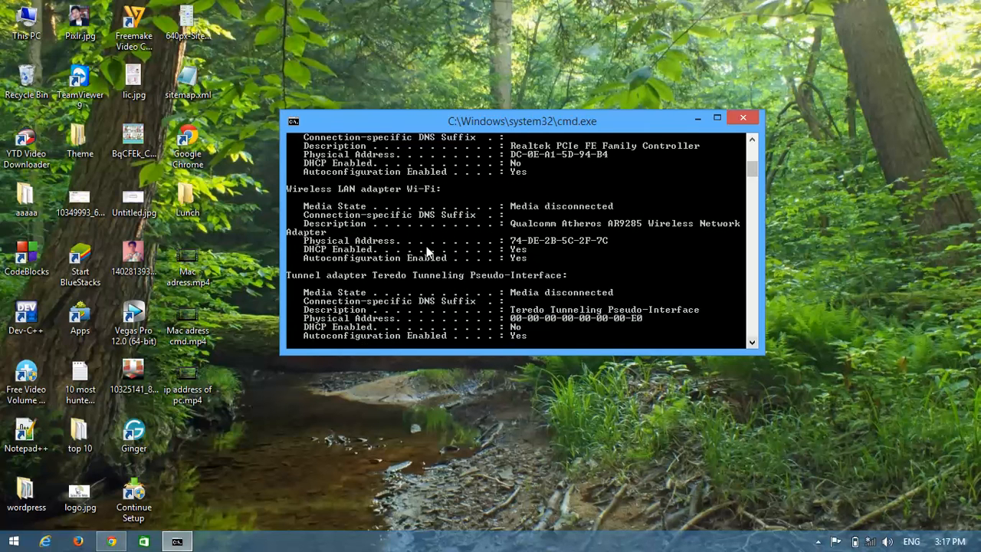
mouse_move(490, 232)
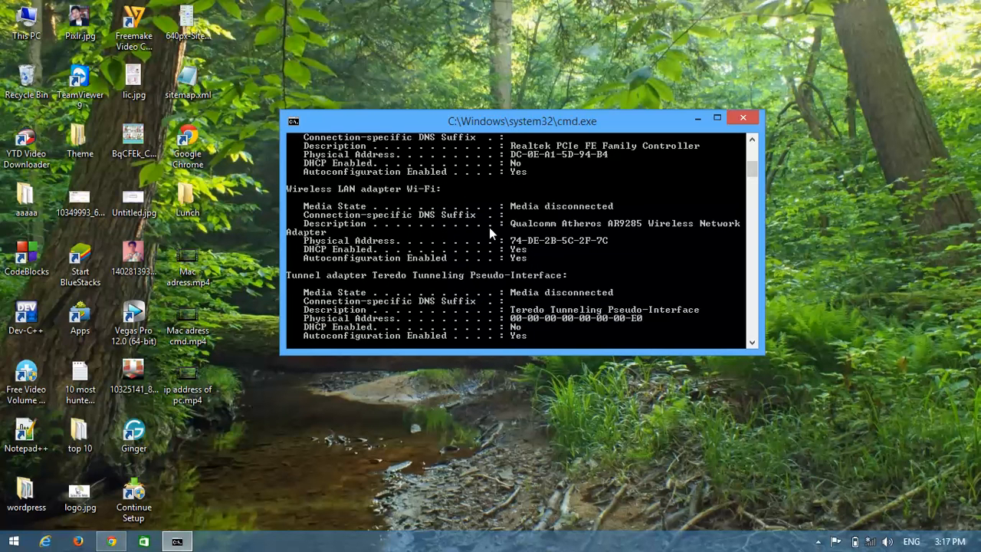
mouse_move(385, 253)
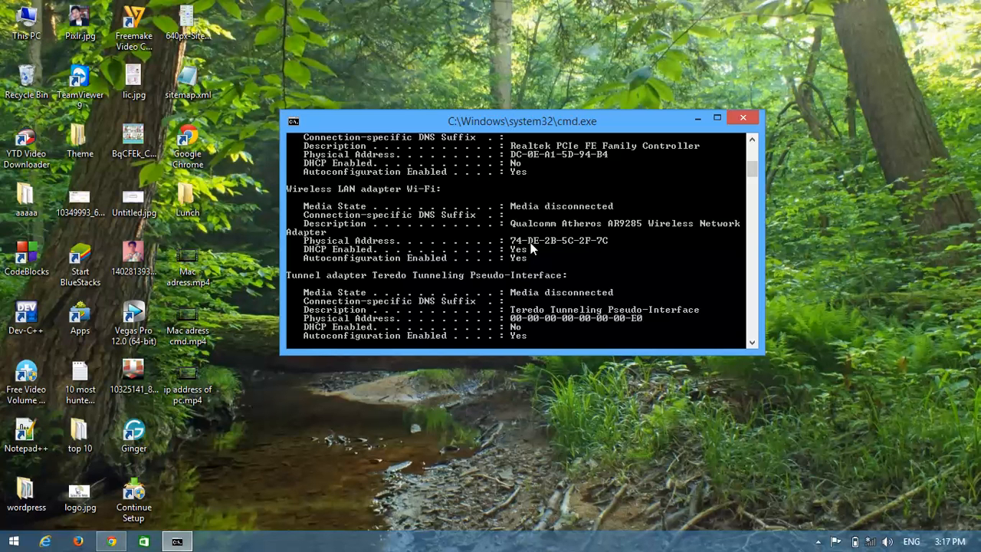
mouse_move(589, 245)
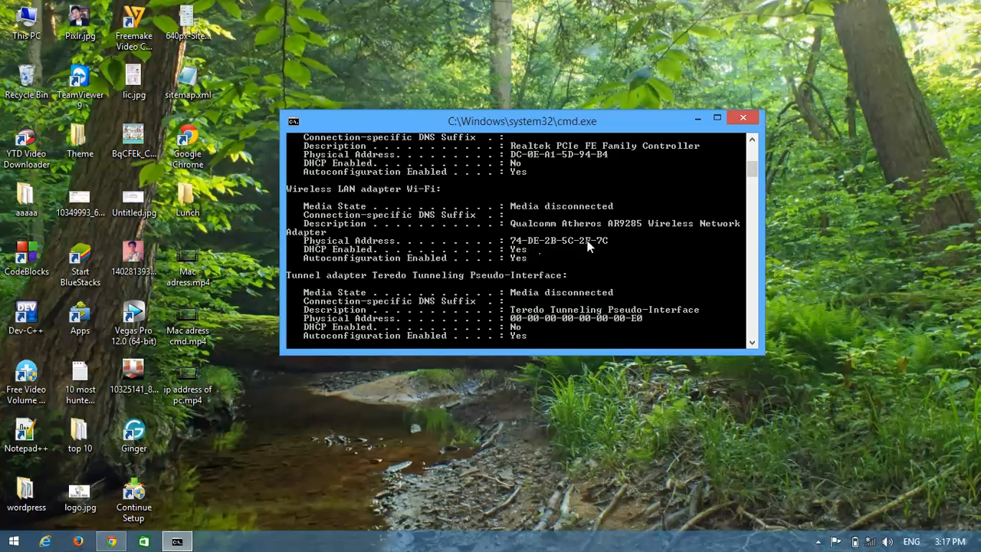
mouse_move(540, 245)
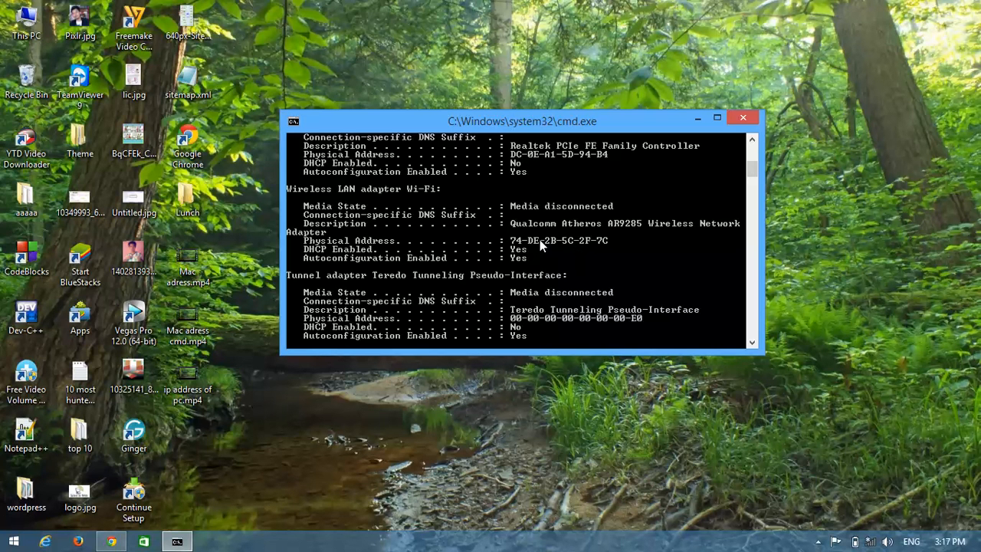
mouse_move(563, 246)
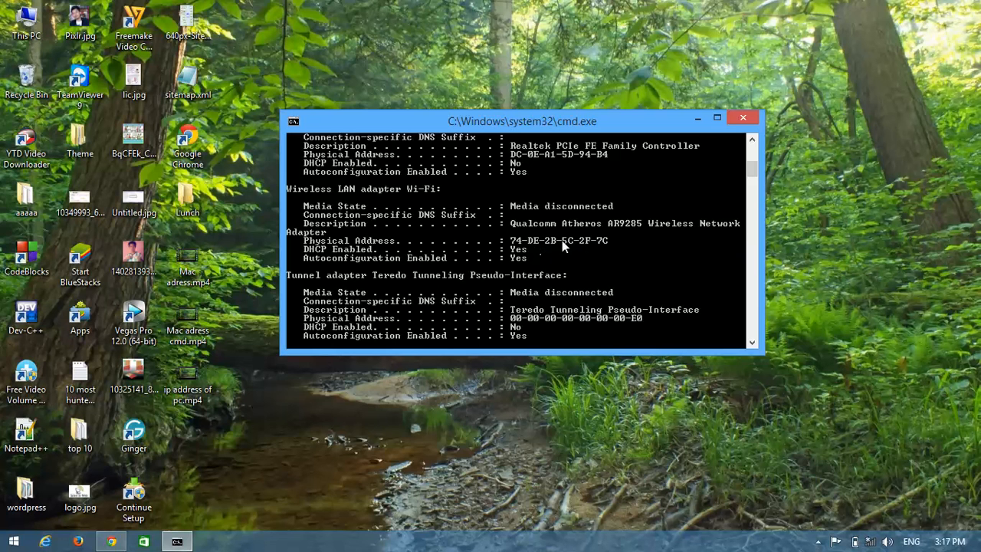